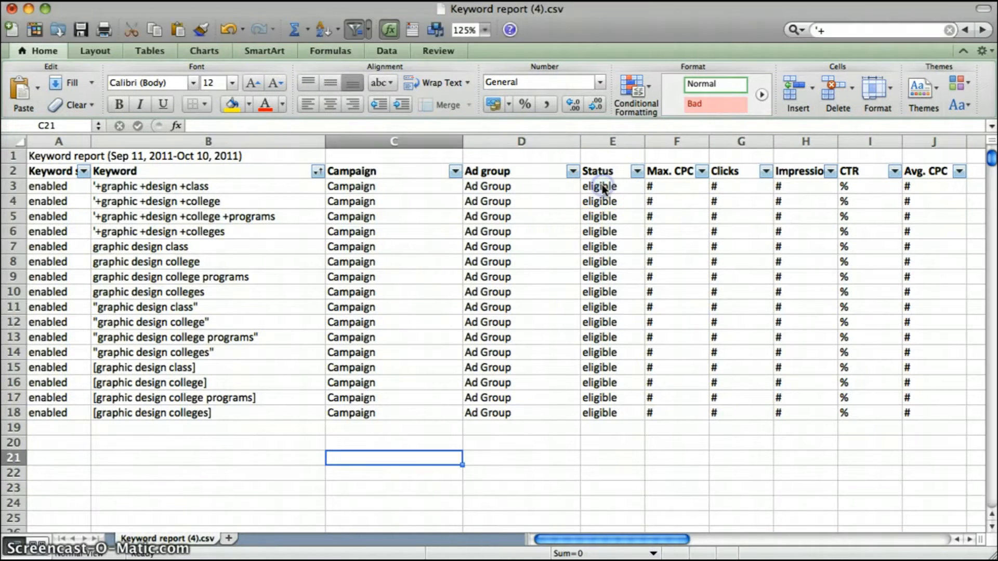
- Change the Status in E3 to 'active' and fill it down to row 18
{"action": "left_click", "coordinate": [610, 186]}
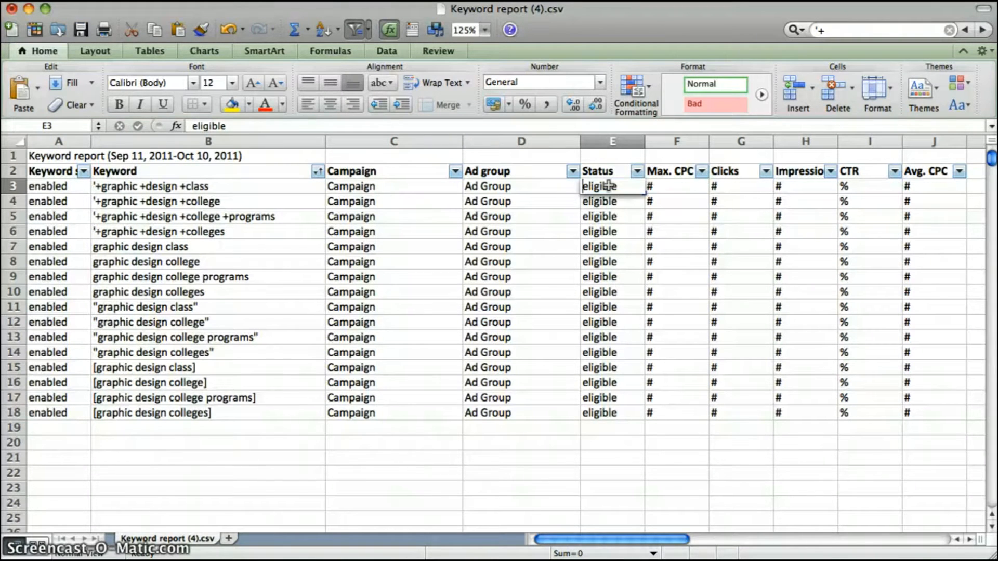
{"action": "type", "text": "active"}
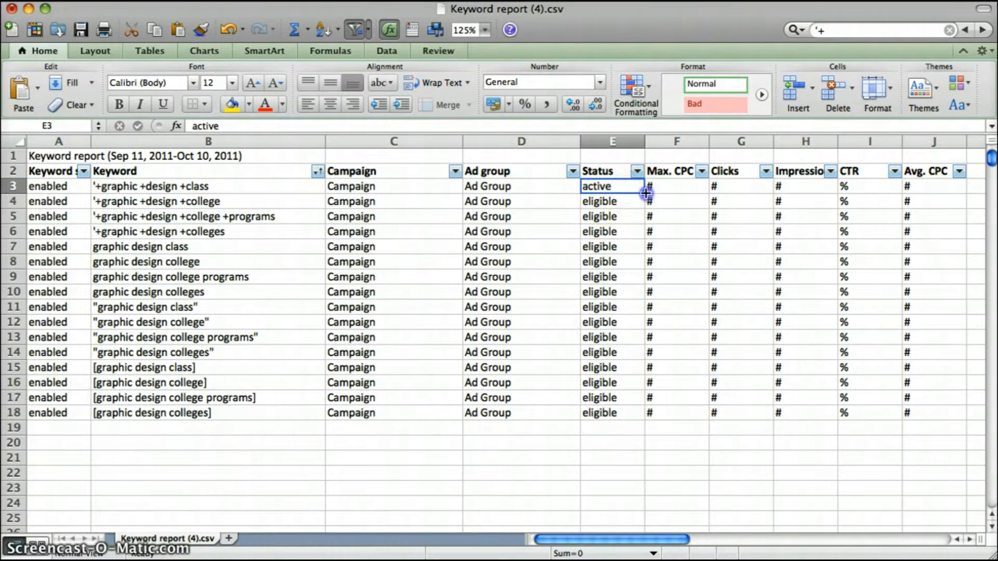
{"action": "left_click_drag", "start_coordinate": [648, 193], "coordinate": [648, 412]}
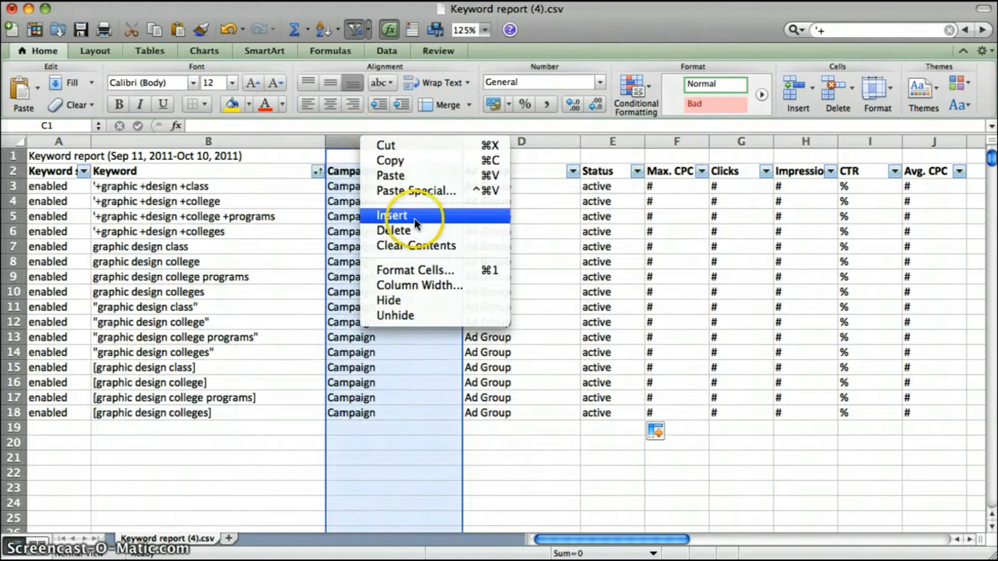
- Insert a new column before Campaign with the header 'Type'
{"action": "left_click", "coordinate": [391, 215]}
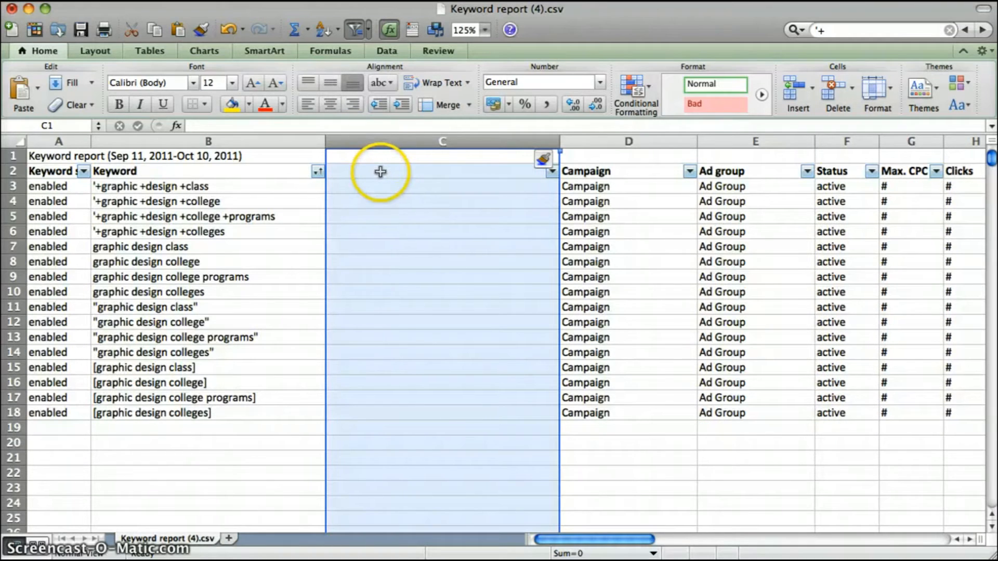
{"action": "left_click", "coordinate": [442, 170]}
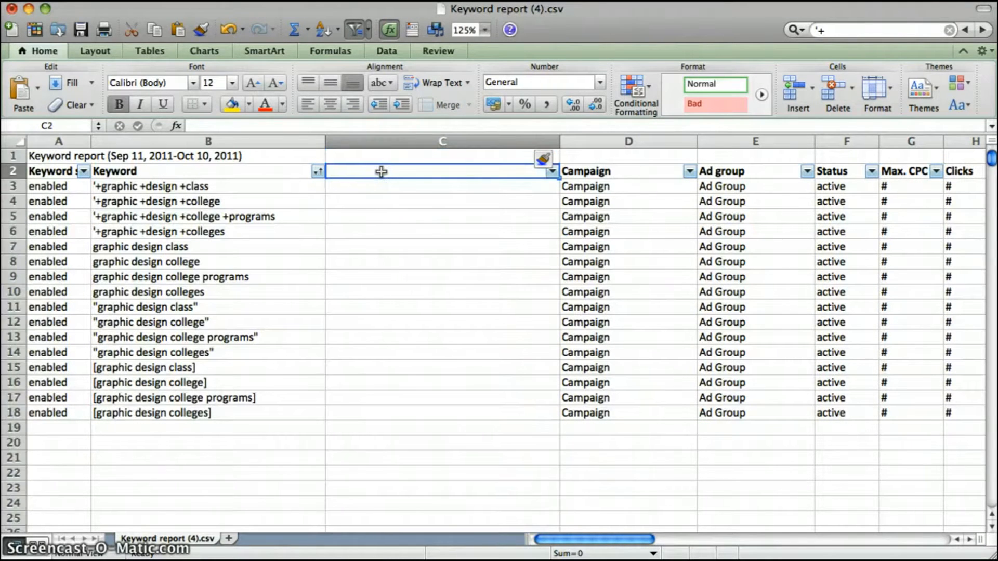
{"action": "type", "text": "Type"}
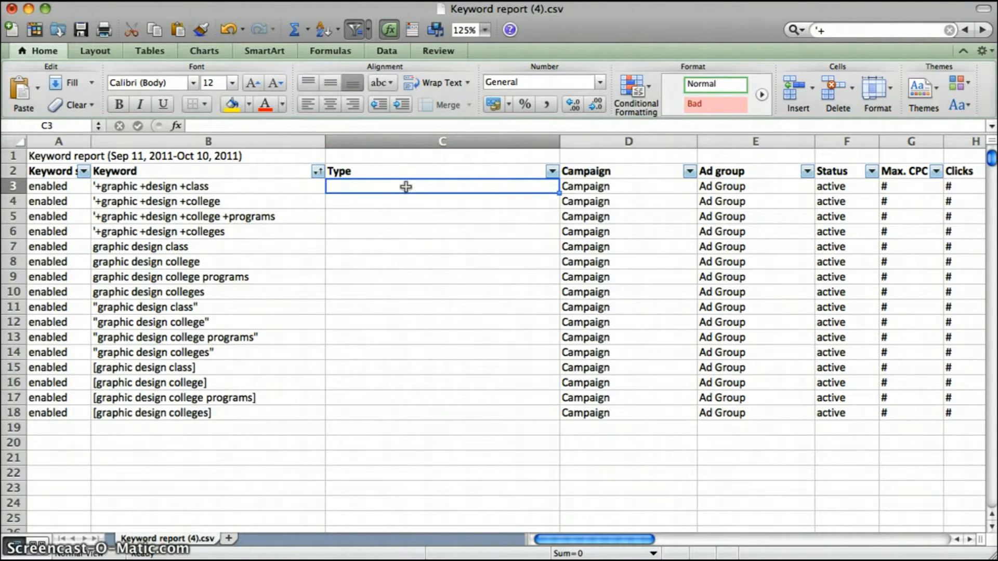
- Fill Type with Broad through row 10, Phrase through 14, Exact through 18
{"action": "type", "text": "Broad"}
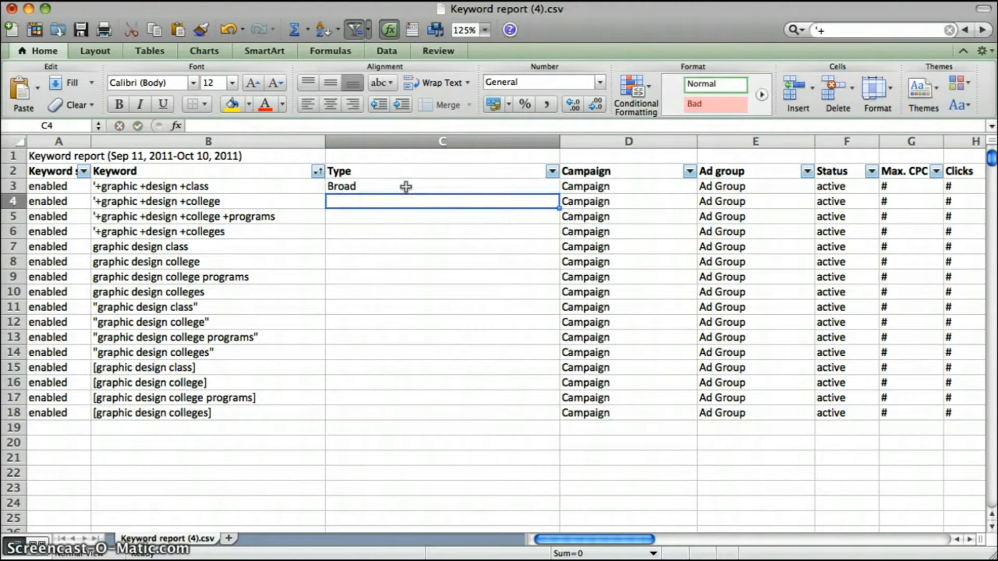
{"action": "left_click", "coordinate": [442, 186]}
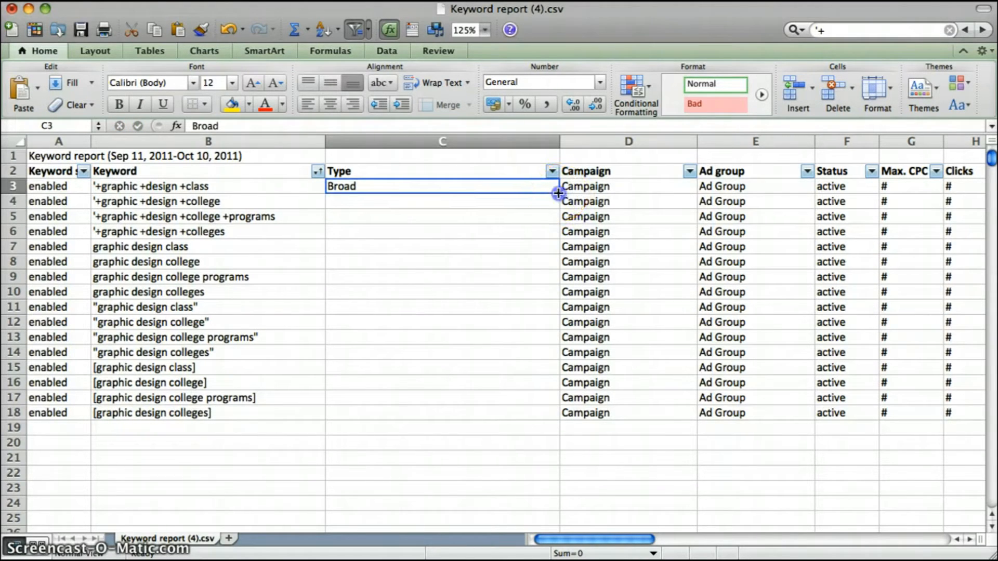
{"action": "left_click_drag", "start_coordinate": [558, 194], "coordinate": [545, 296]}
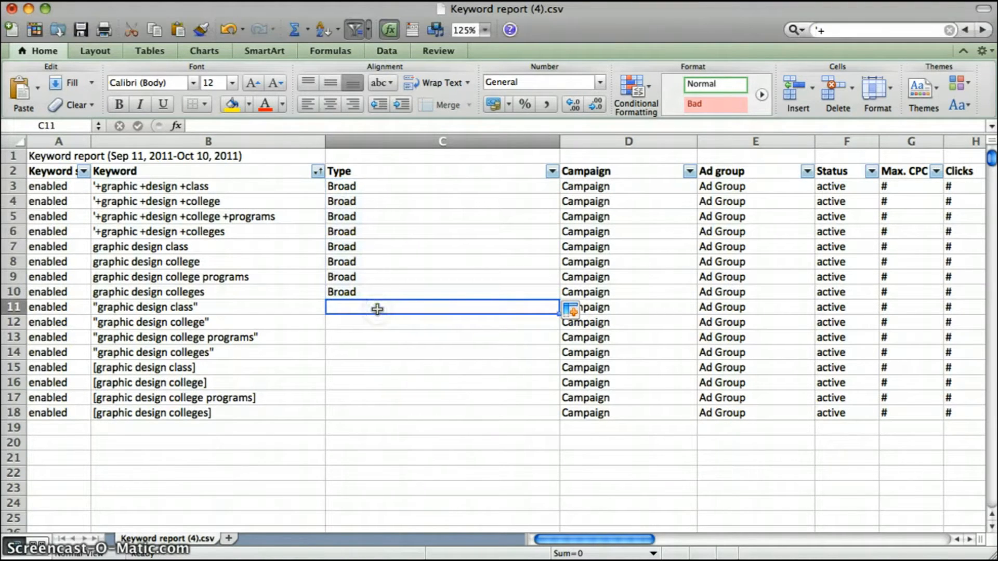
{"action": "type", "text": "Phrase"}
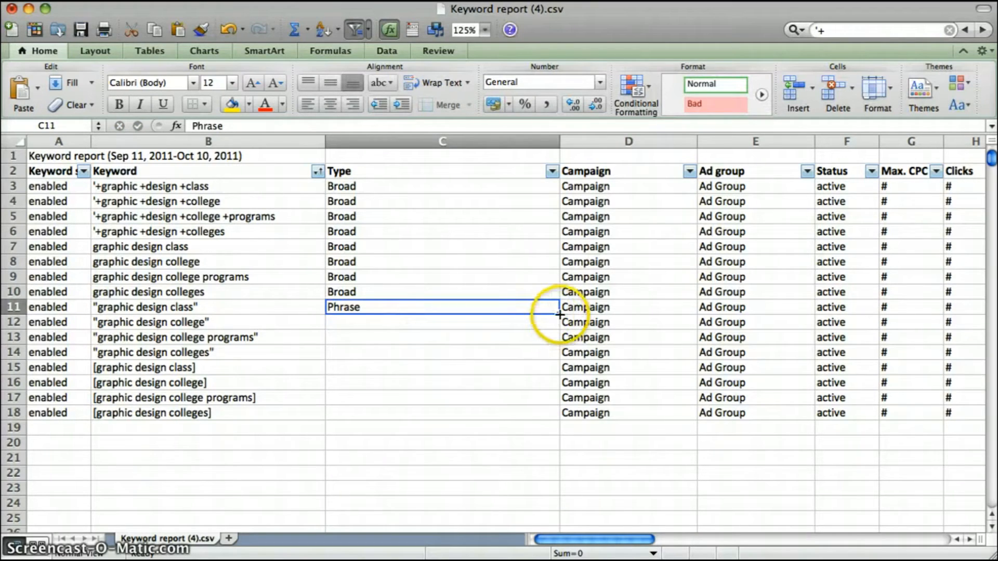
{"action": "left_click_drag", "start_coordinate": [558, 315], "coordinate": [558, 352]}
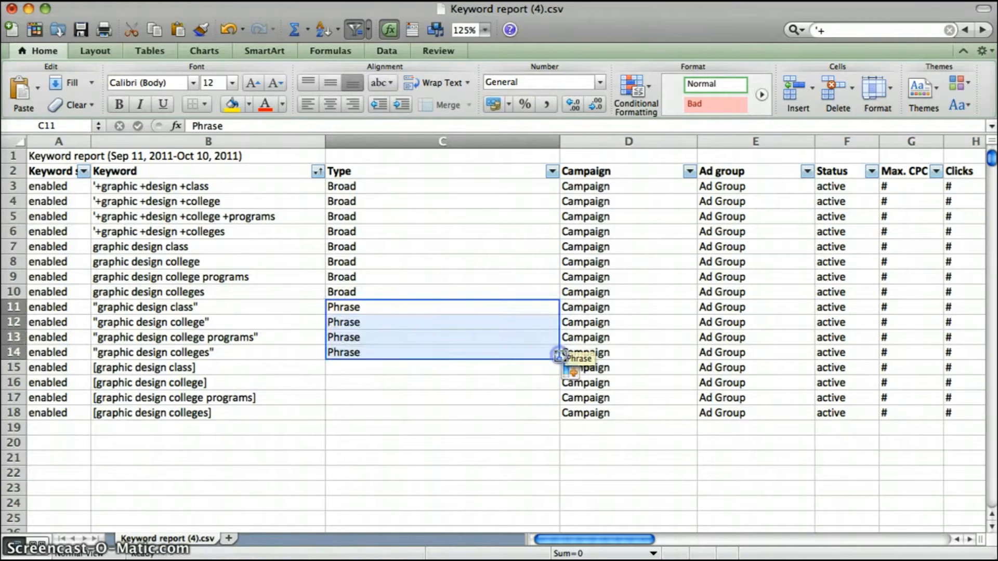
{"action": "type", "text": "E"}
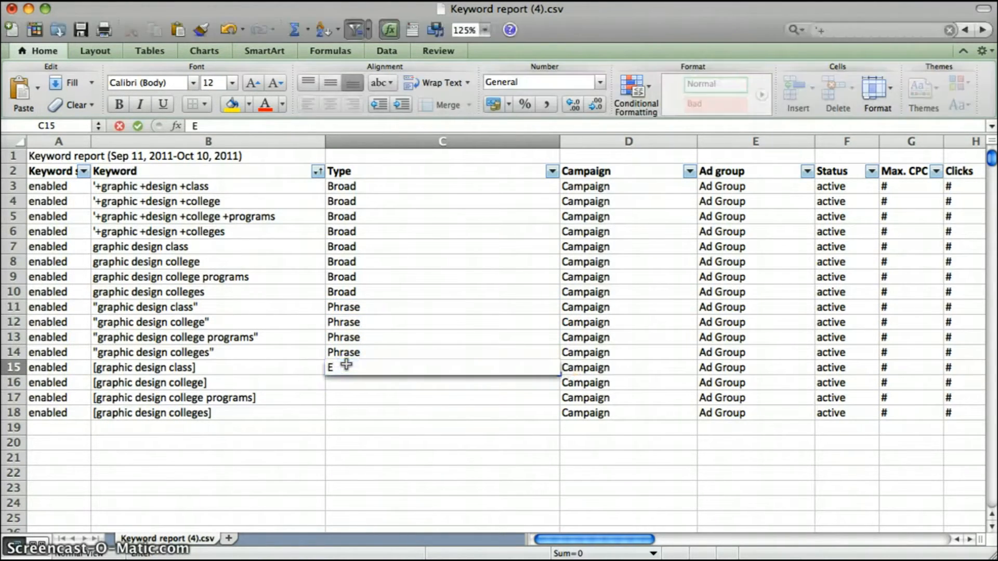
{"action": "type", "text": "xact"}
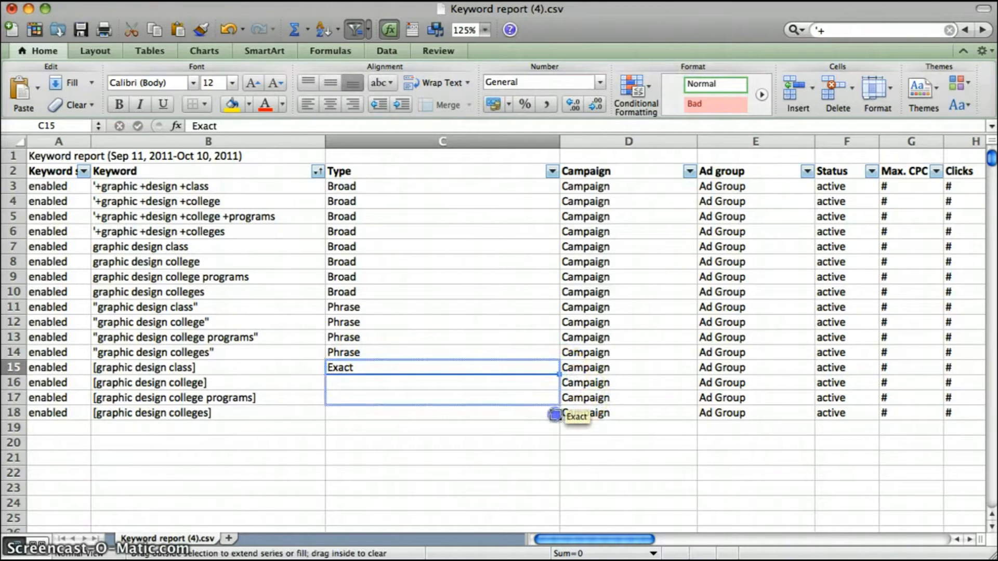
{"action": "left_click_drag", "start_coordinate": [555, 374], "coordinate": [555, 419]}
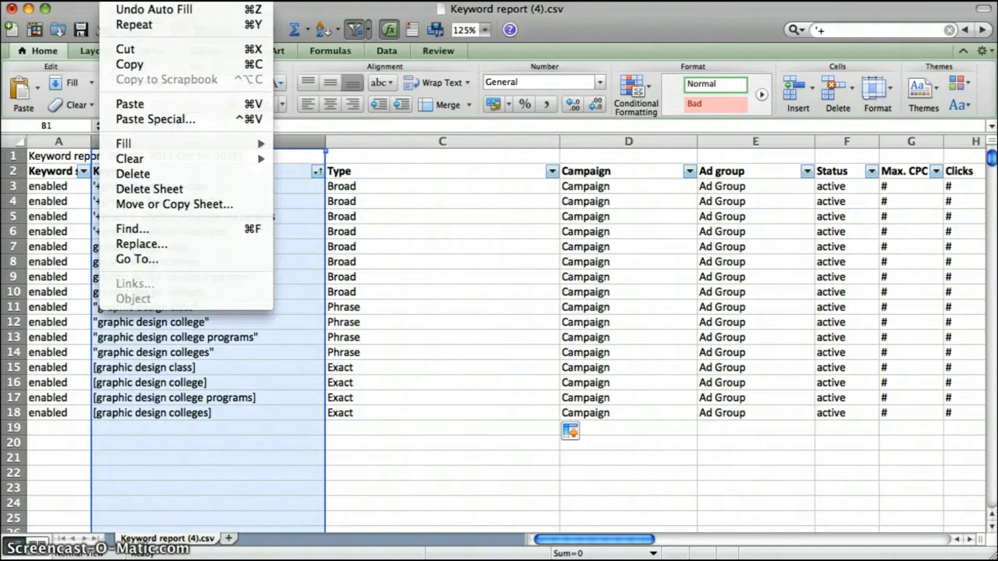
{"action": "mouse_move", "coordinate": [142, 244]}
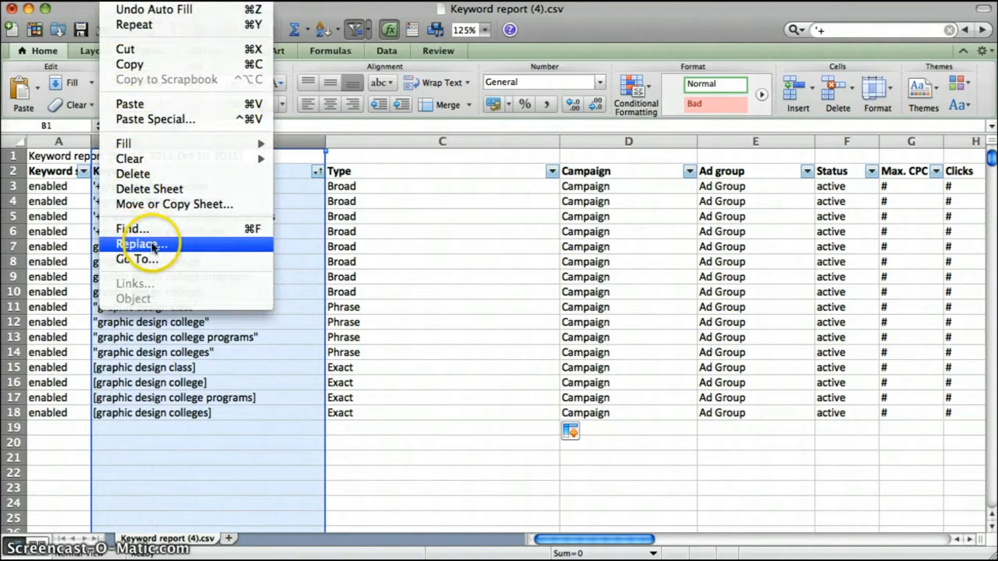
- Replace all quotation marks in the keywords with nothing, removing 8 instances
{"action": "left_click", "coordinate": [141, 244]}
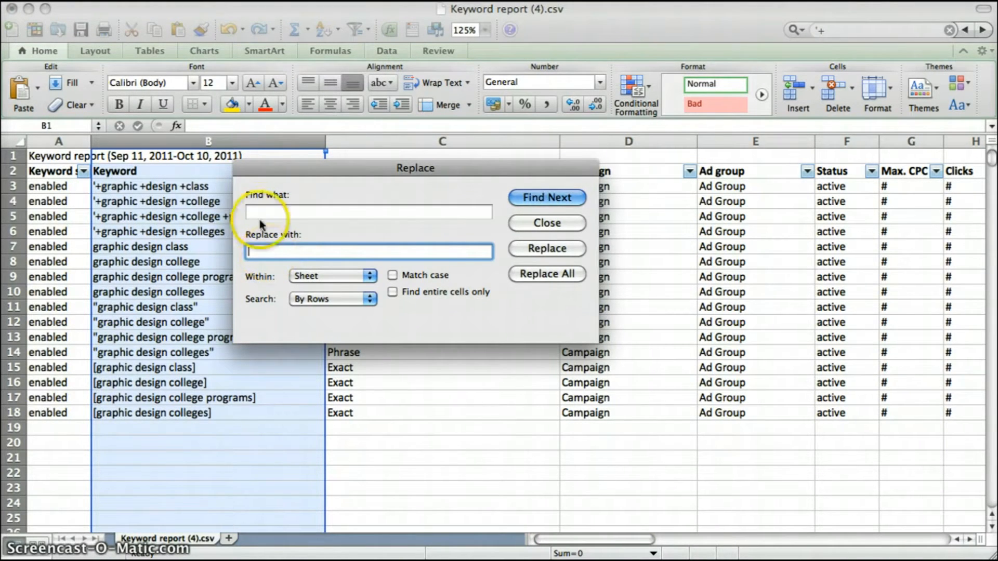
{"action": "left_click", "coordinate": [368, 212]}
{"action": "type", "text": "'"}
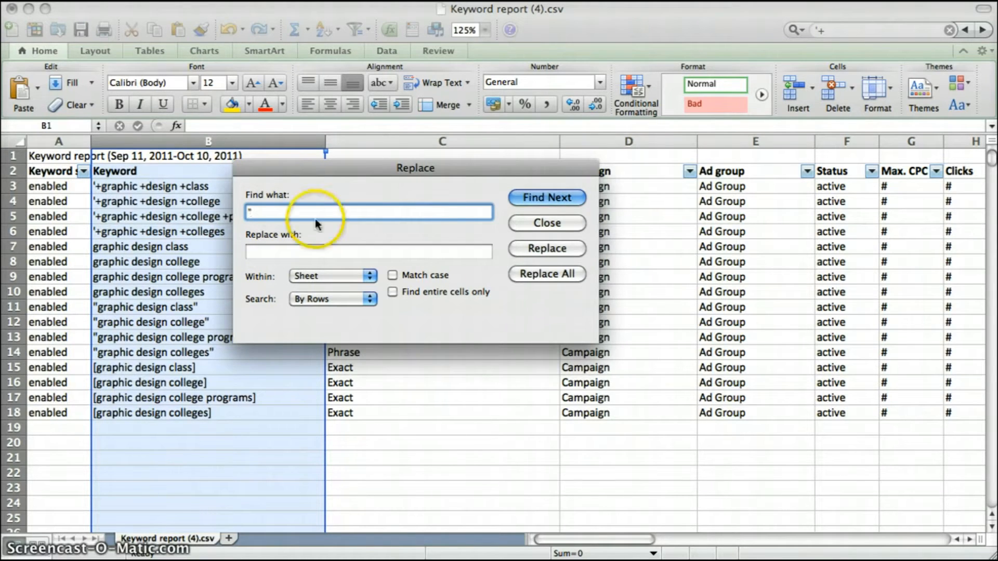
{"action": "type", "text": "1"}
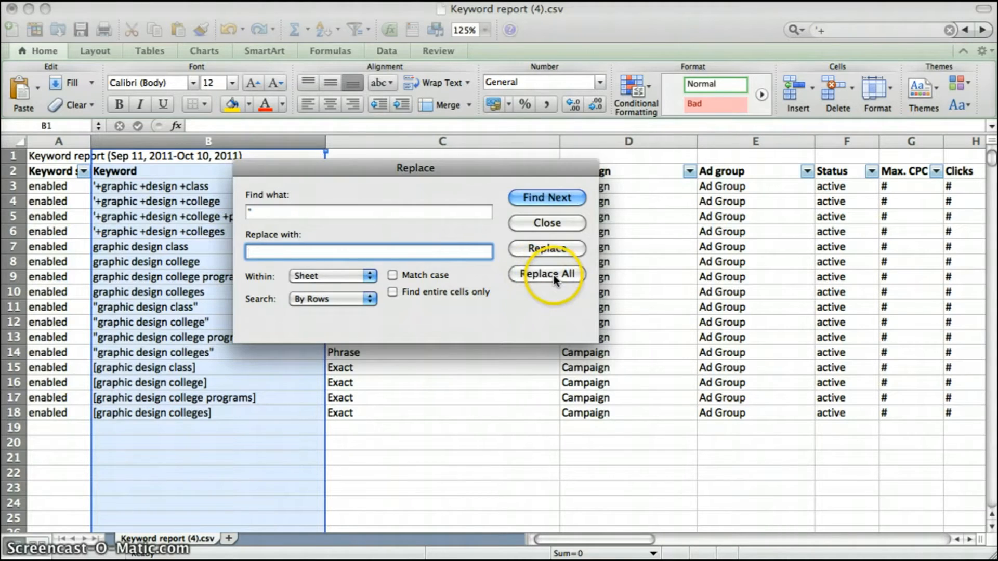
{"action": "left_click", "coordinate": [546, 274]}
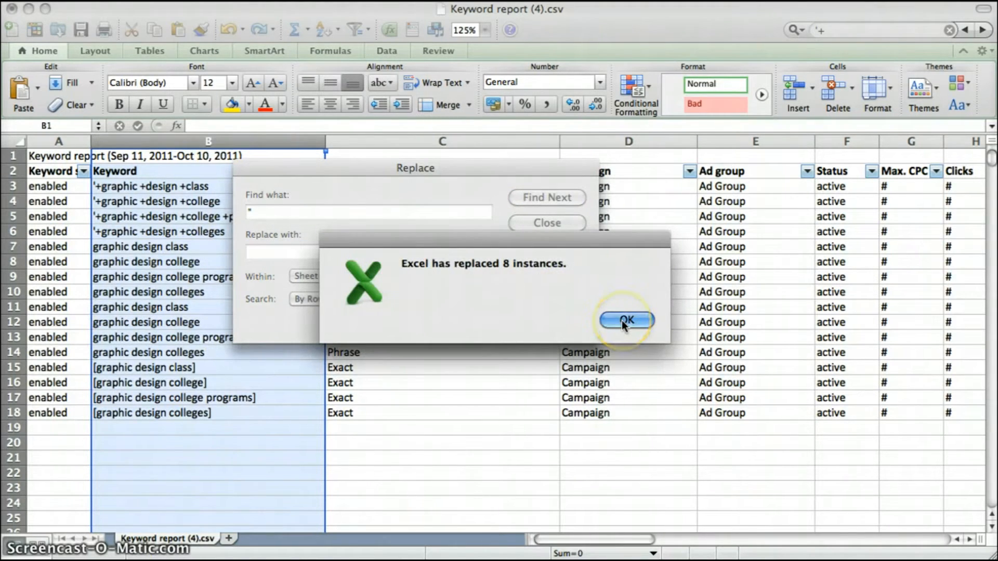
{"action": "left_click", "coordinate": [624, 320]}
{"action": "type", "text": "["}
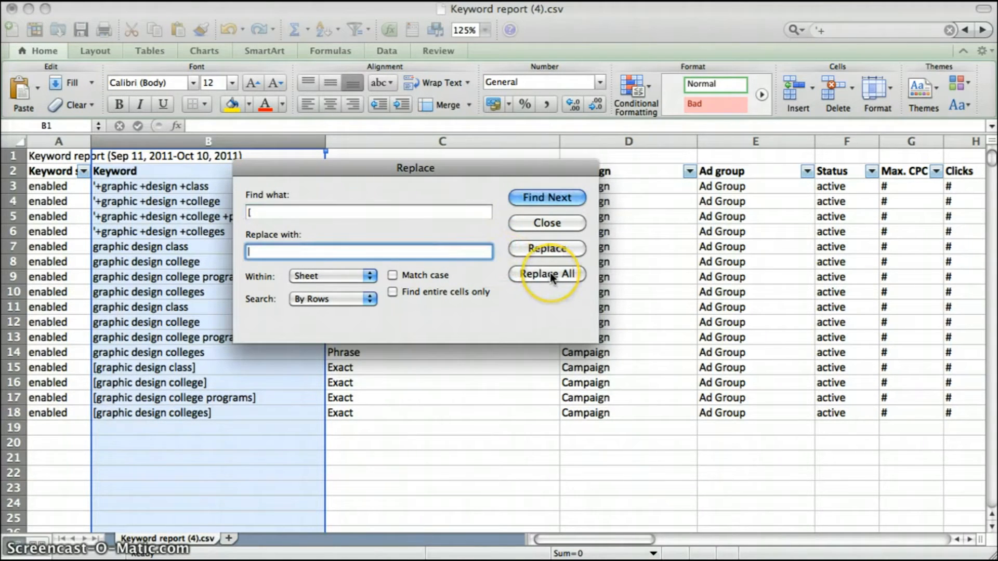
- Remove all opening and closing square brackets from the keywords, then close Find and Replace
{"action": "left_click", "coordinate": [545, 274]}
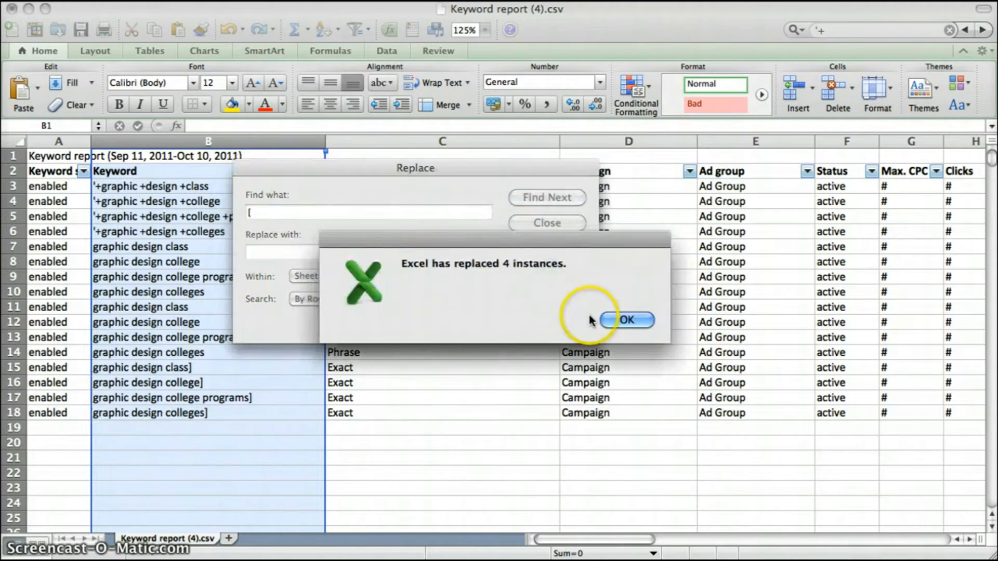
{"action": "left_click", "coordinate": [626, 319]}
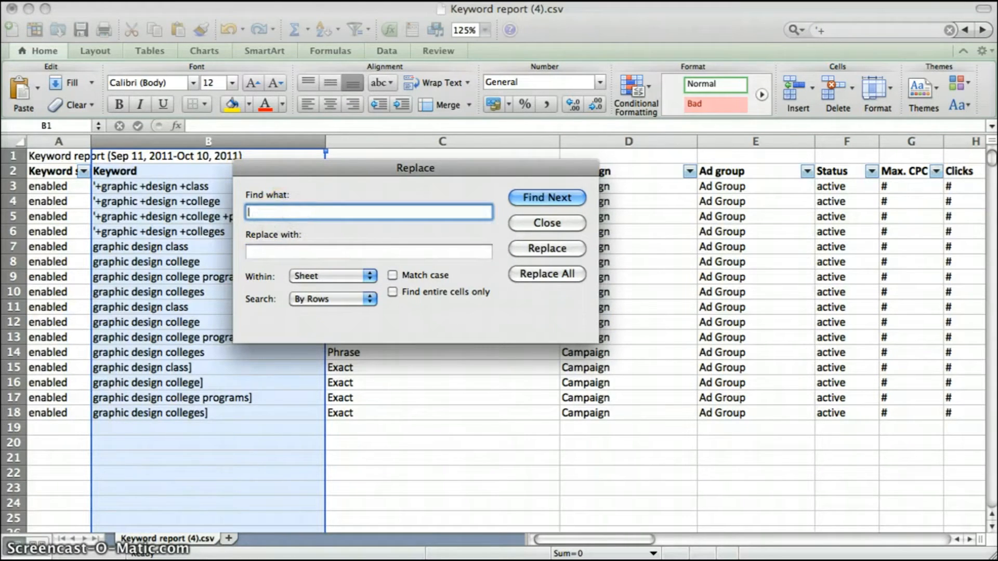
{"action": "left_click", "coordinate": [546, 274]}
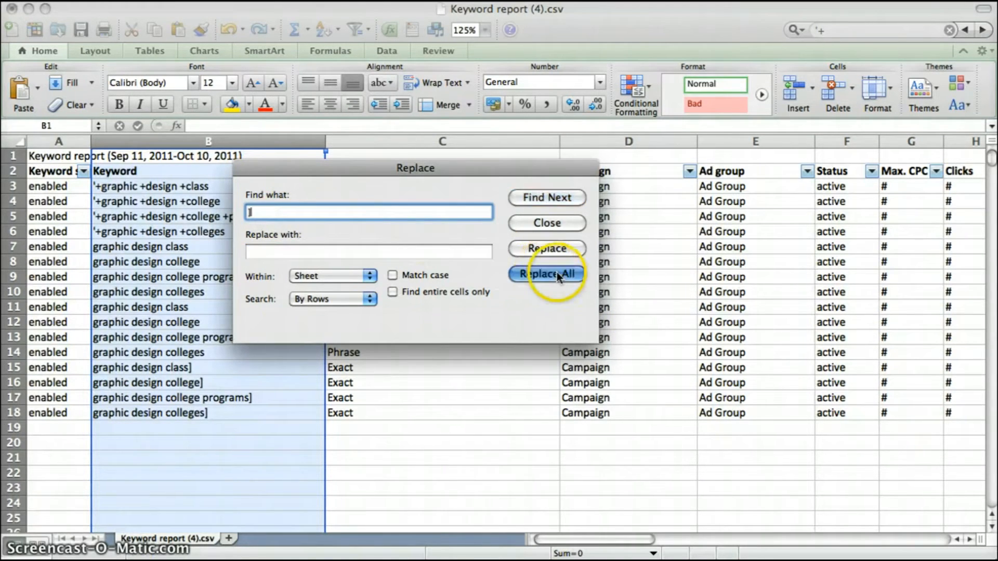
{"action": "left_click", "coordinate": [546, 274]}
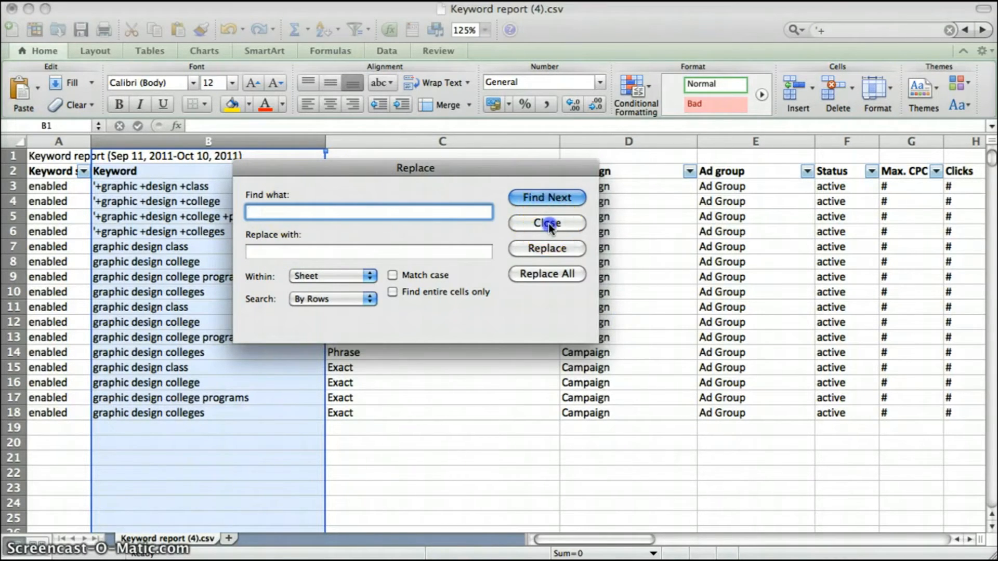
{"action": "left_click", "coordinate": [546, 223]}
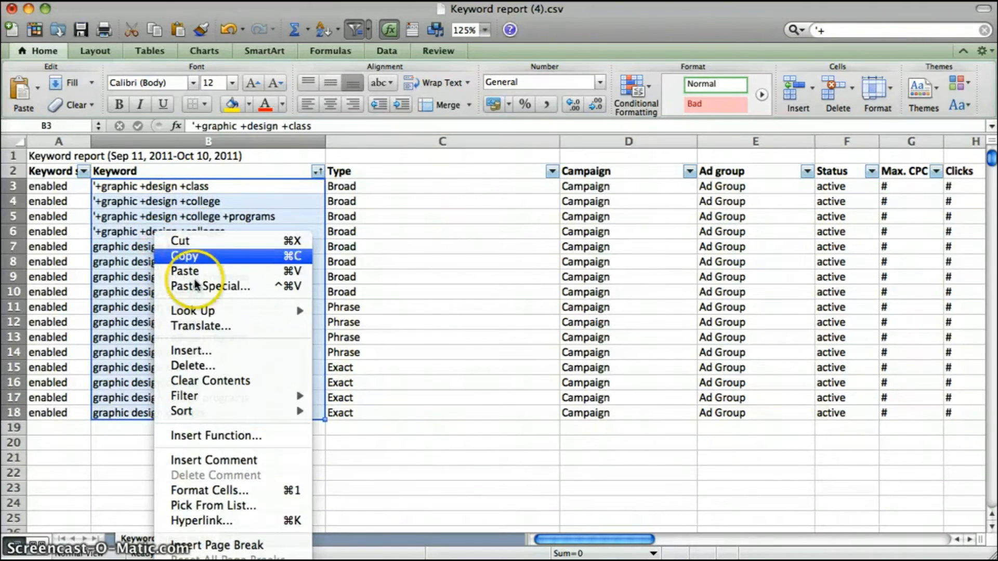
- Format the selected keyword cells in rows 3–18 with the Text category
{"action": "left_click", "coordinate": [184, 255]}
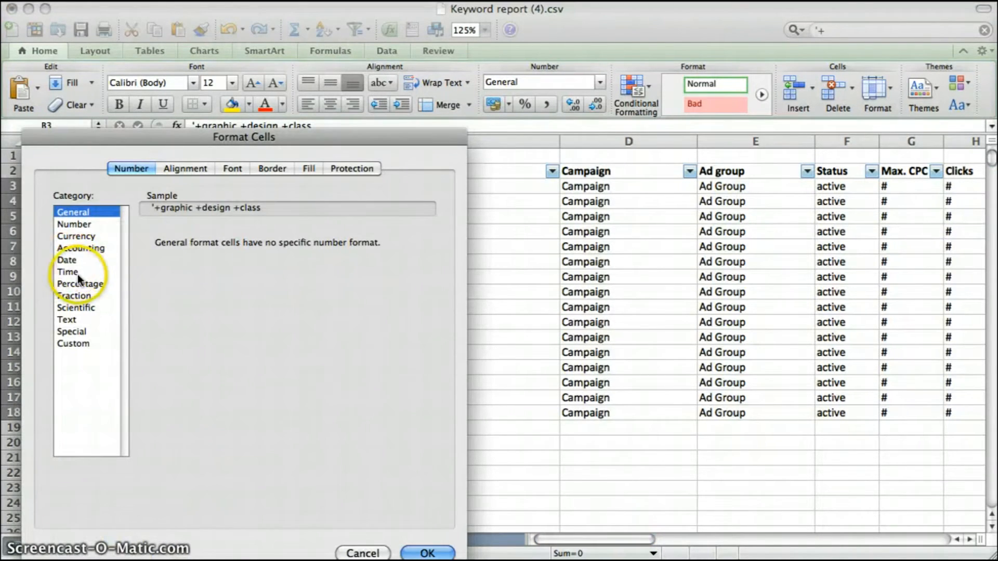
{"action": "left_click", "coordinate": [66, 320]}
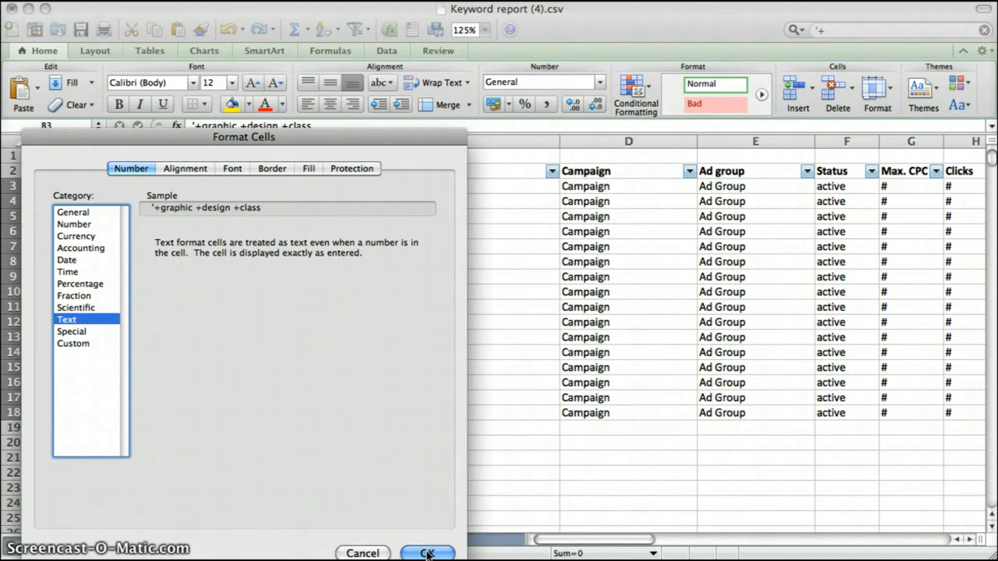
{"action": "left_click", "coordinate": [427, 552]}
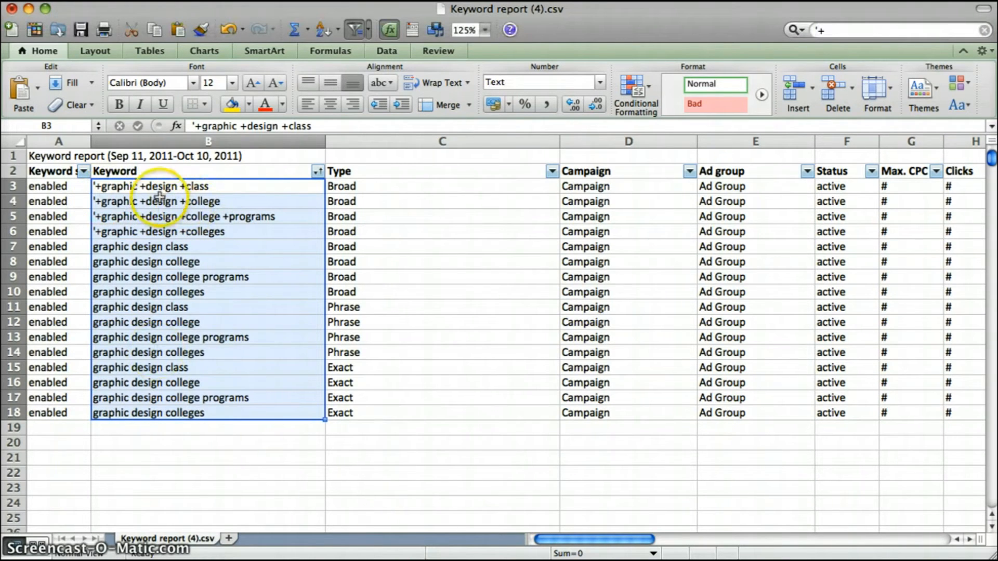
- Replace '+ with + in the four broad-match keywords, 4 instances replaced
{"action": "right_click", "coordinate": [159, 201]}
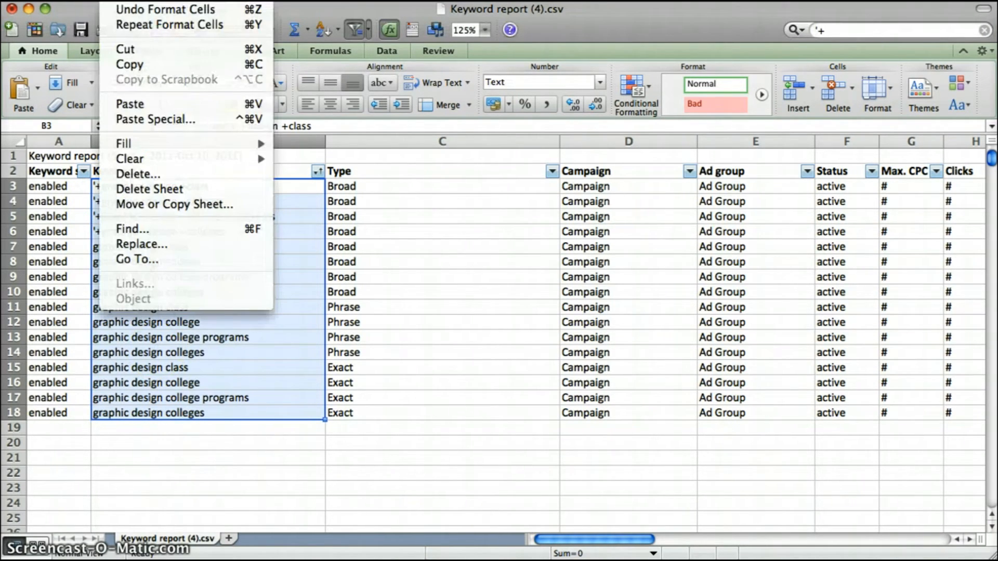
{"action": "mouse_move", "coordinate": [142, 244]}
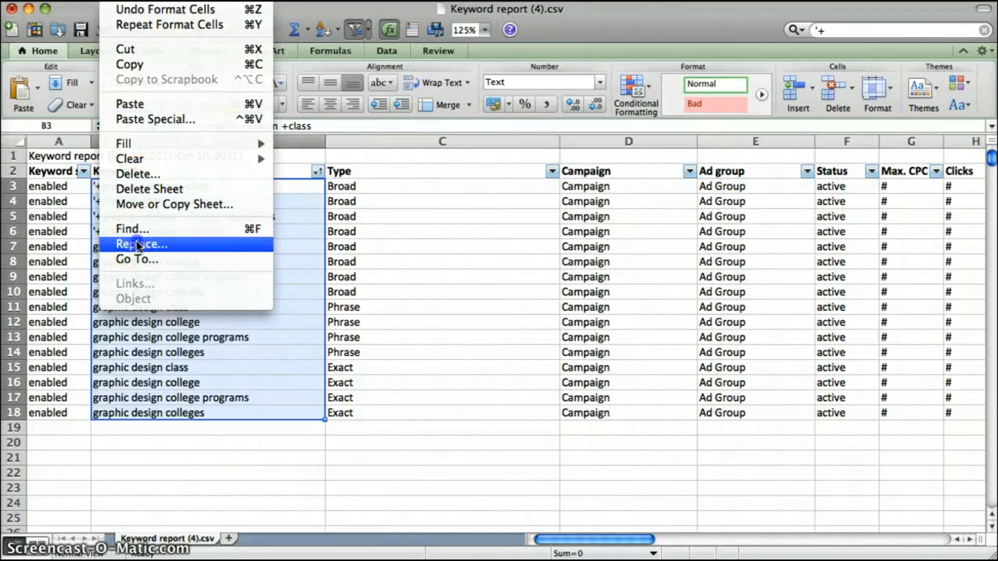
{"action": "left_click", "coordinate": [141, 244]}
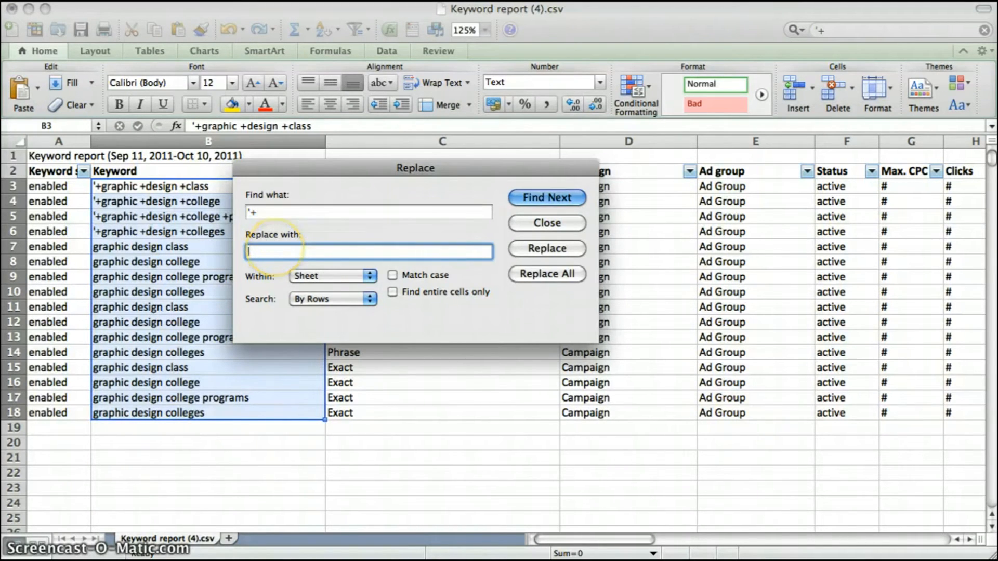
{"action": "type", "text": "+"}
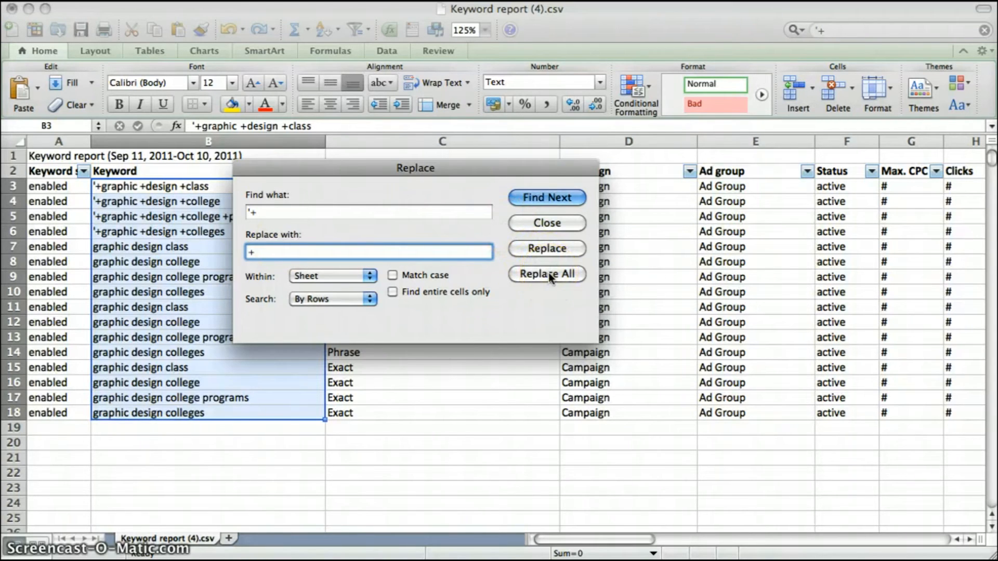
{"action": "left_click", "coordinate": [546, 274]}
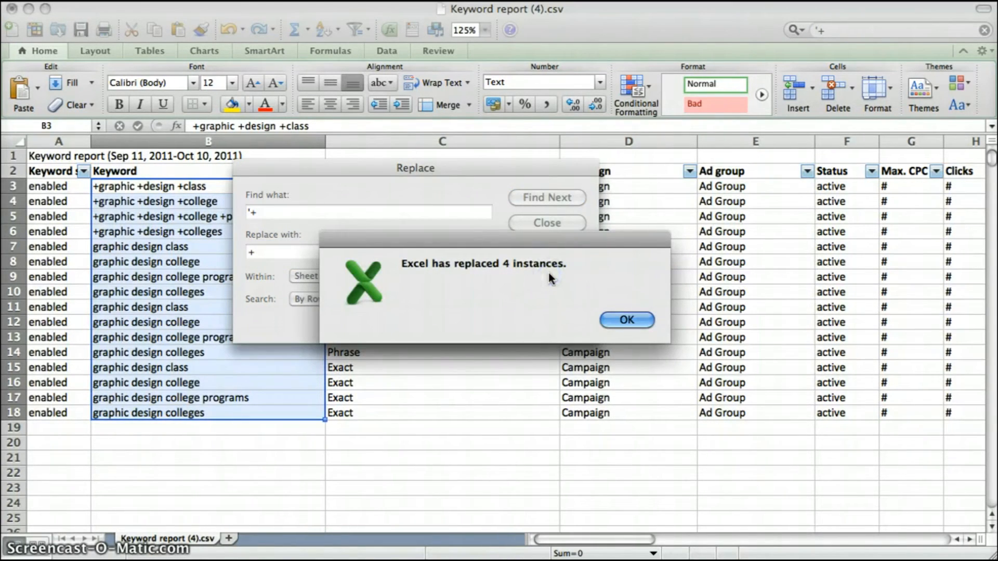
{"action": "left_click", "coordinate": [626, 319]}
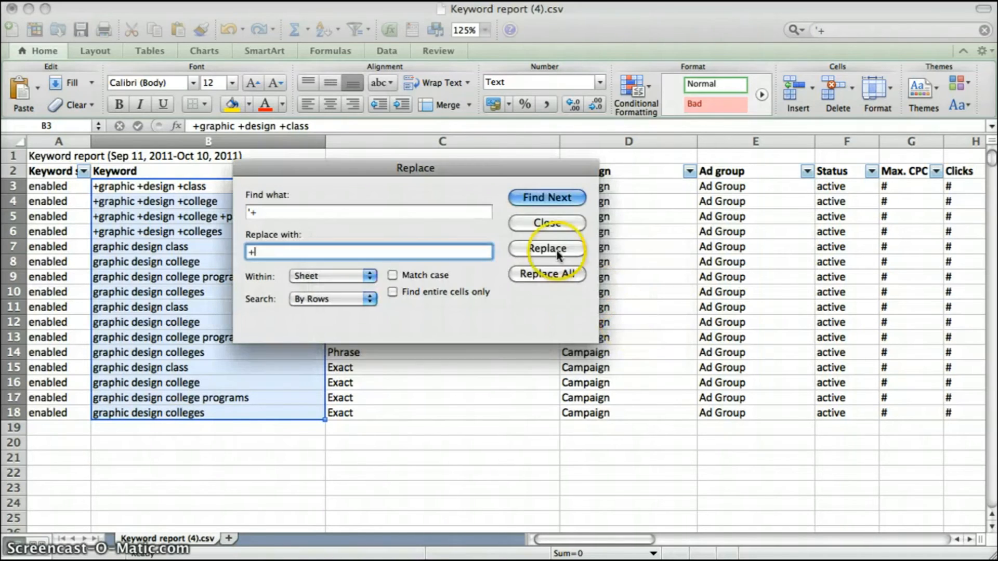